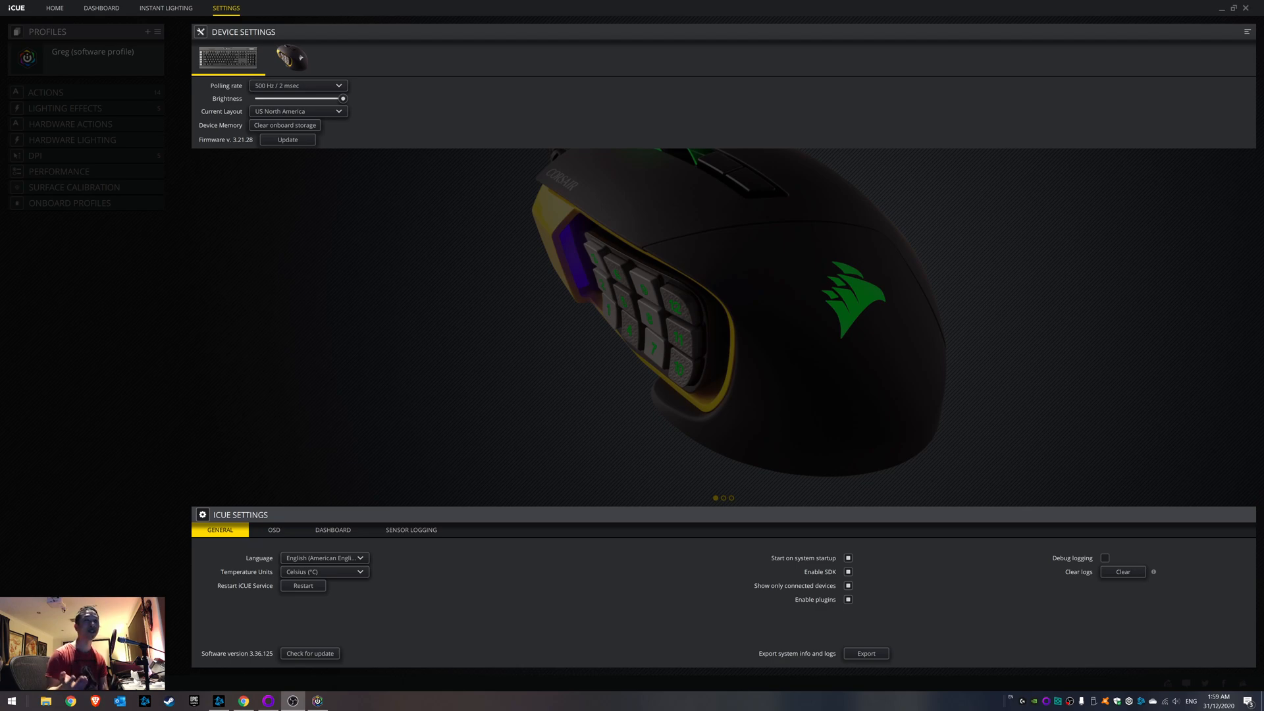
mouse_move(270, 282)
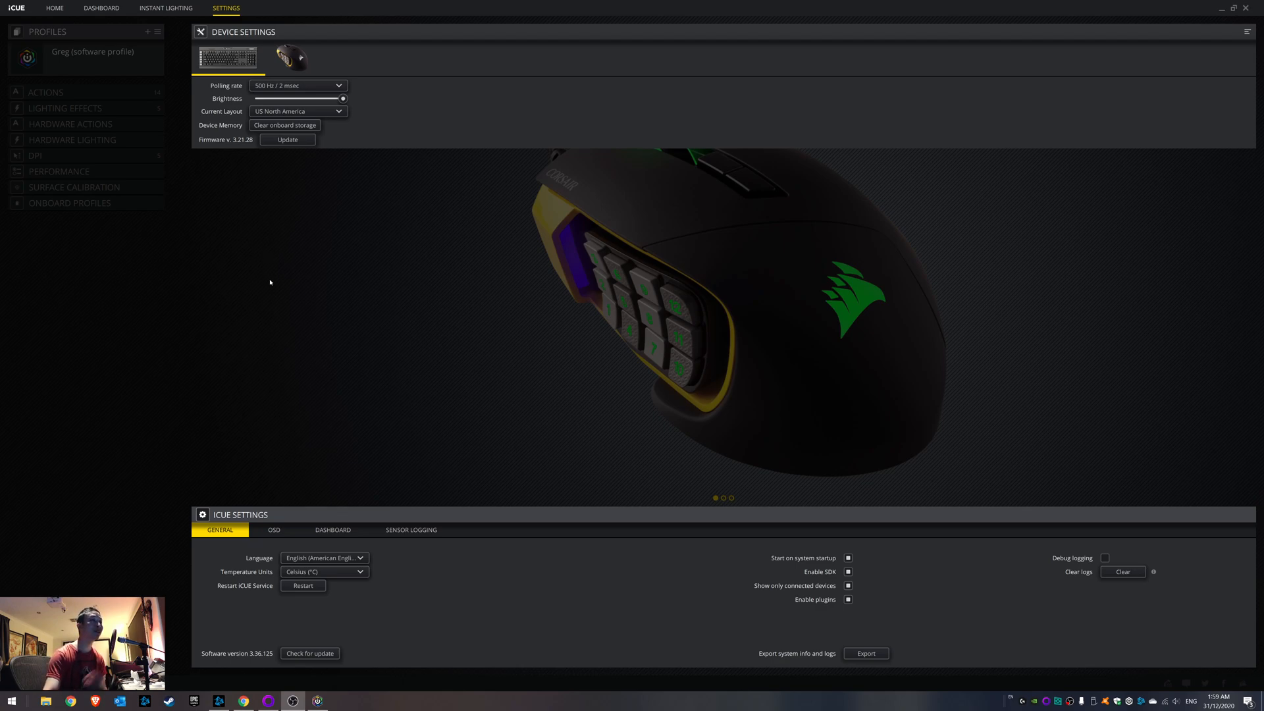
mouse_move(445, 206)
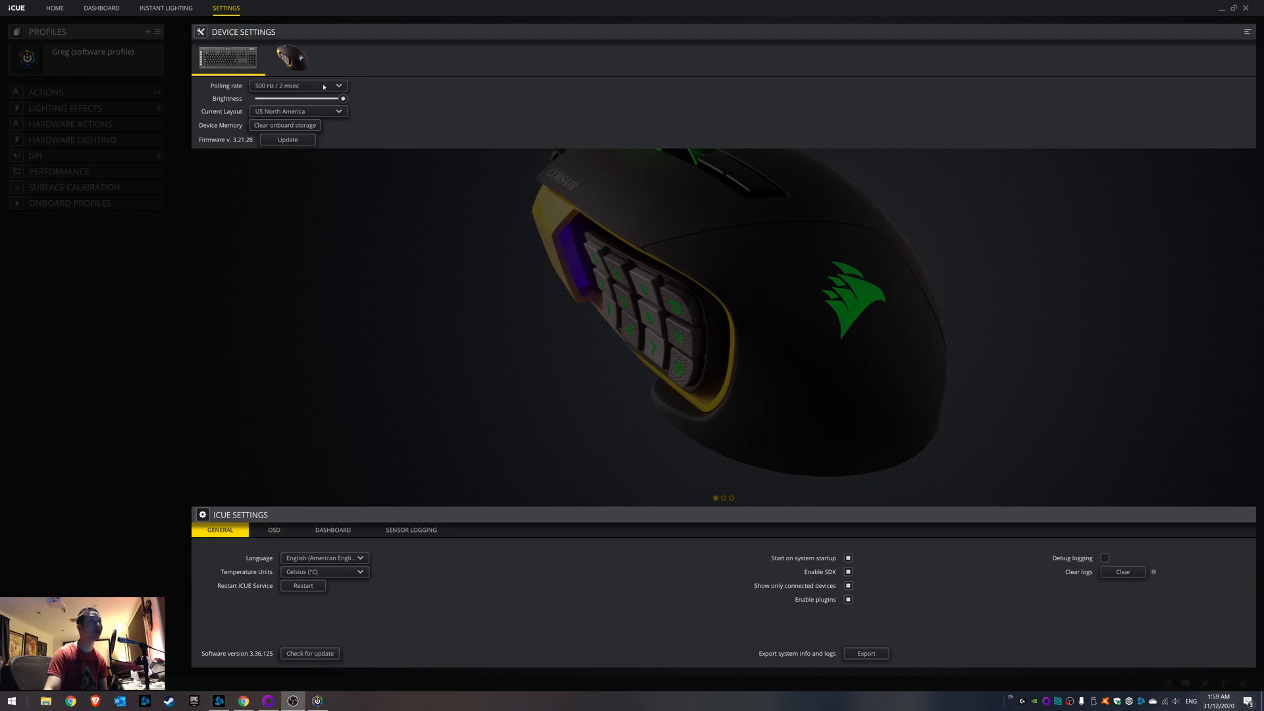
click(299, 86)
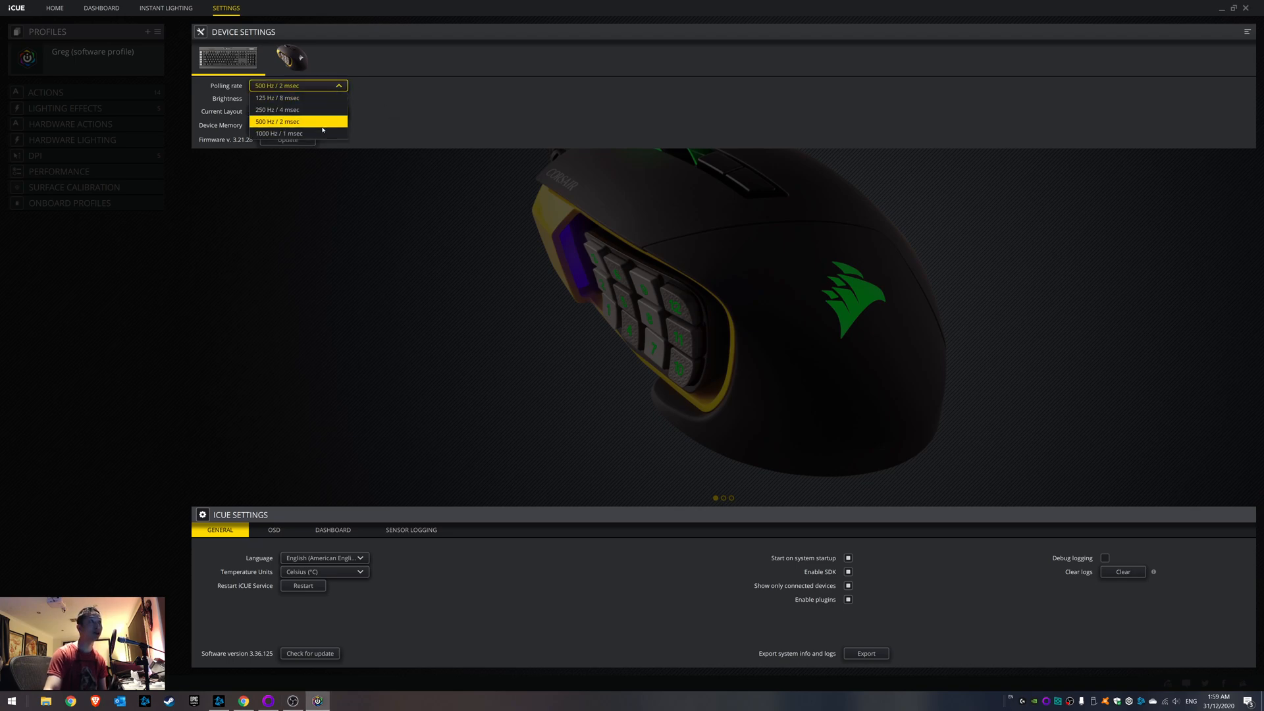
mouse_move(299, 133)
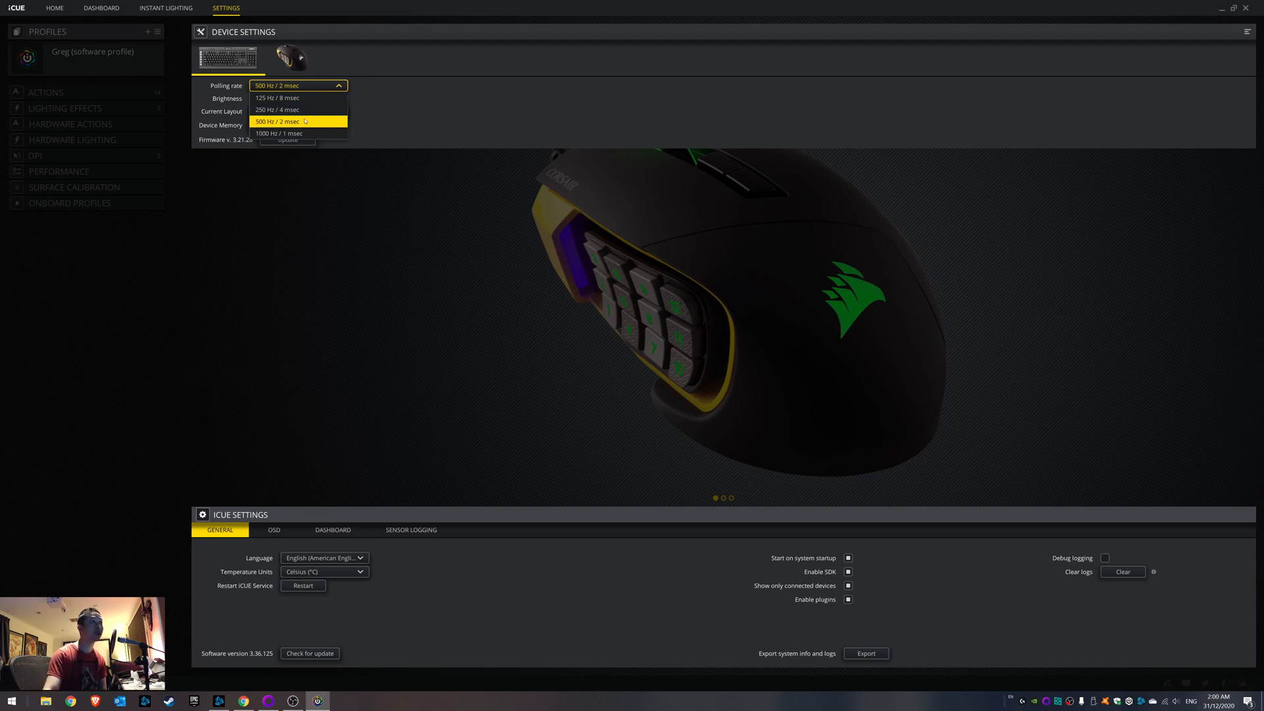
click(297, 121)
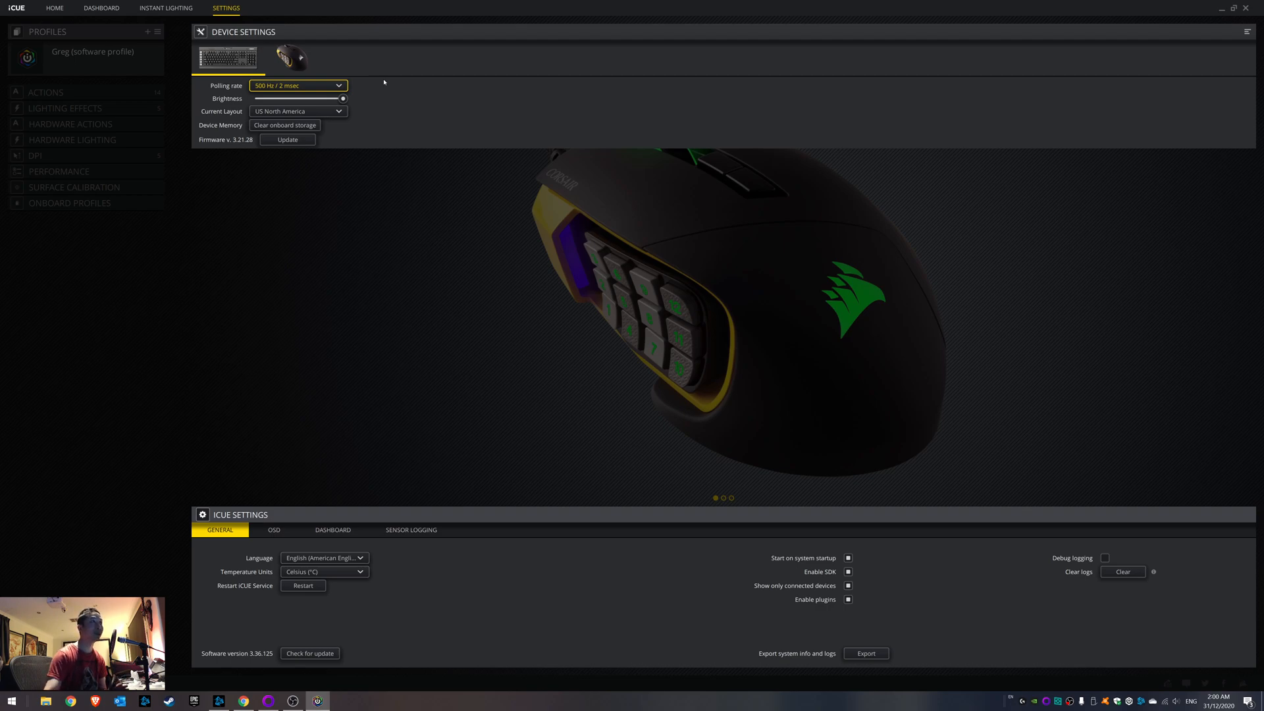
mouse_move(432, 105)
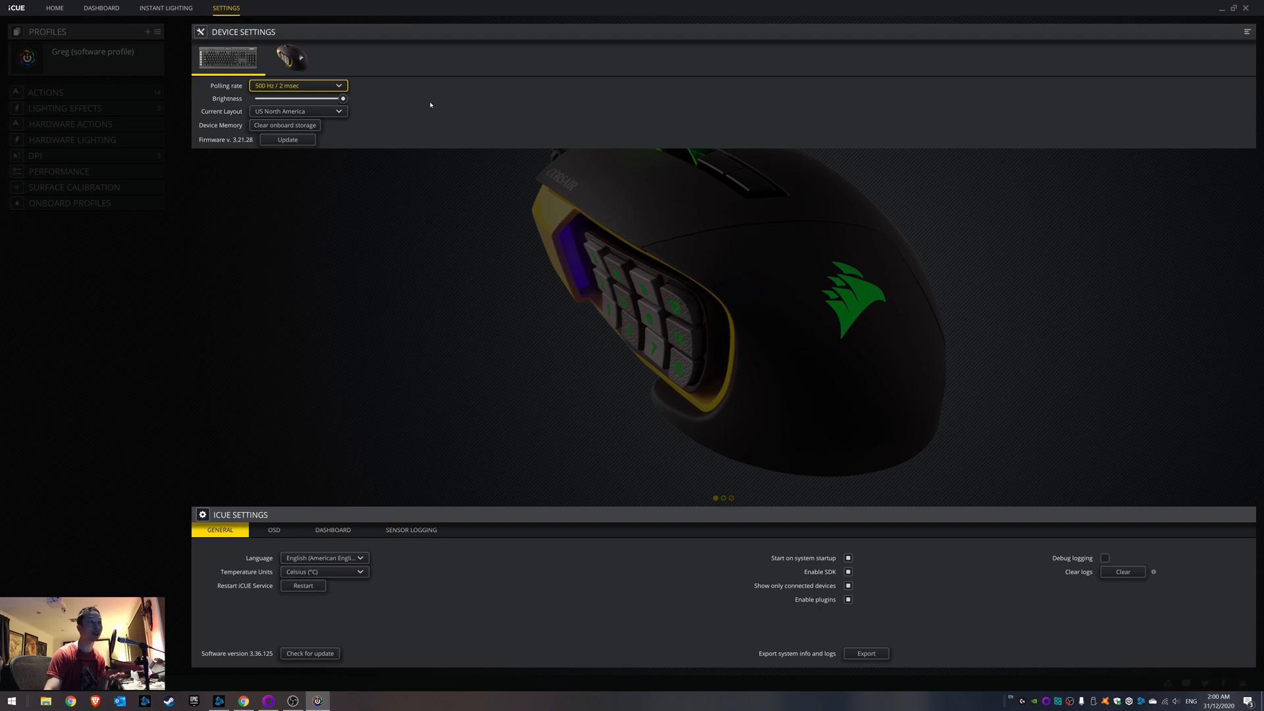
mouse_move(421, 128)
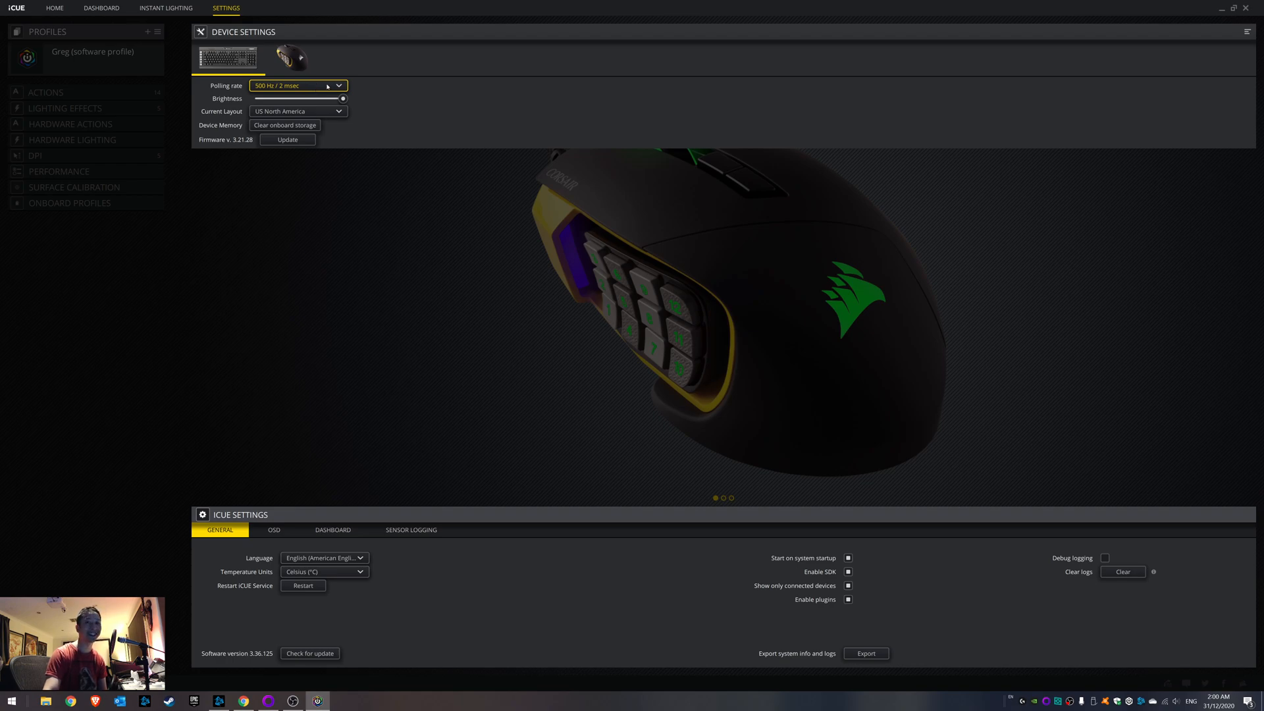
mouse_move(328, 87)
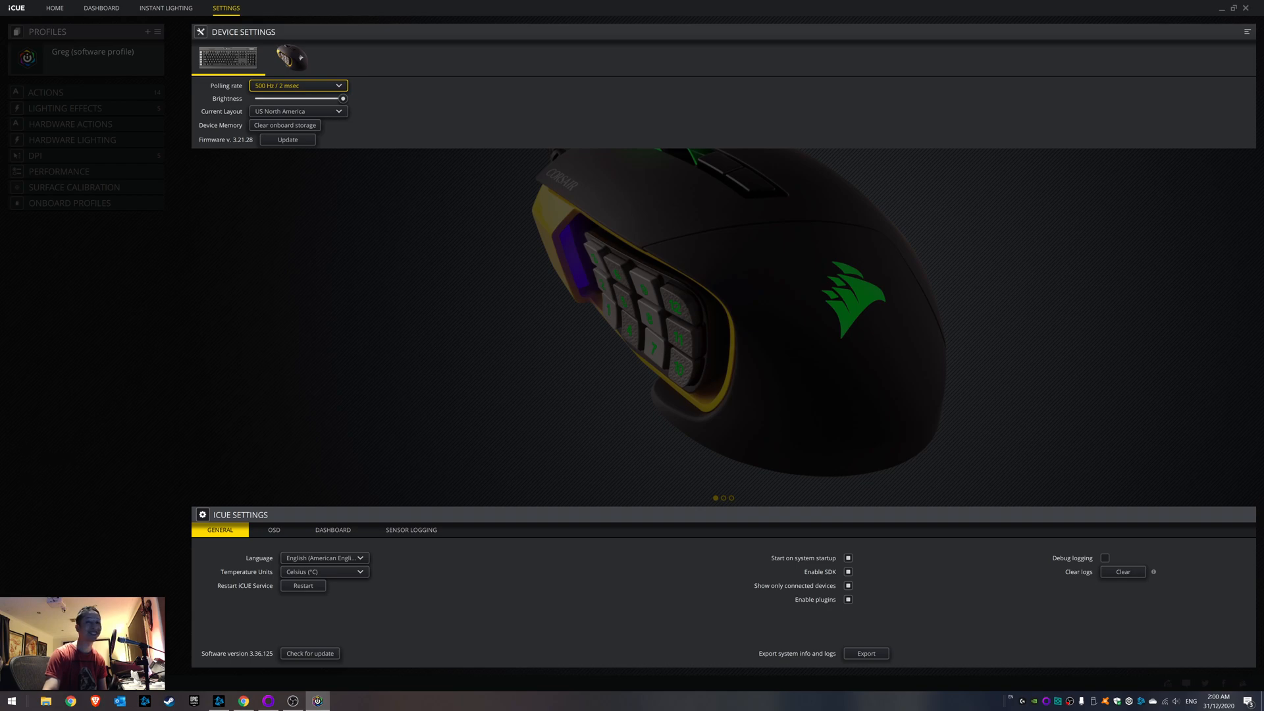